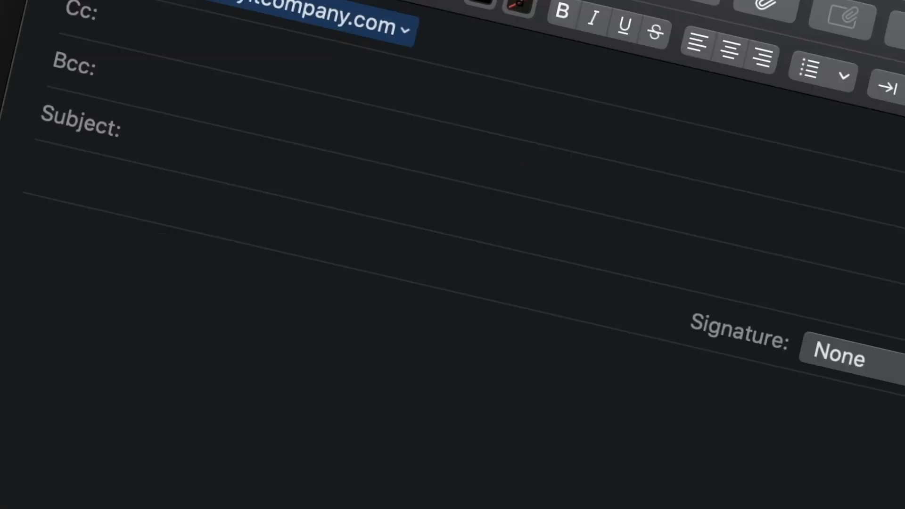
# Draft the apology 'I'm sorry this is a bad ticket' in the email body
pyautogui.write("I'm sorry this is a bad ticket")
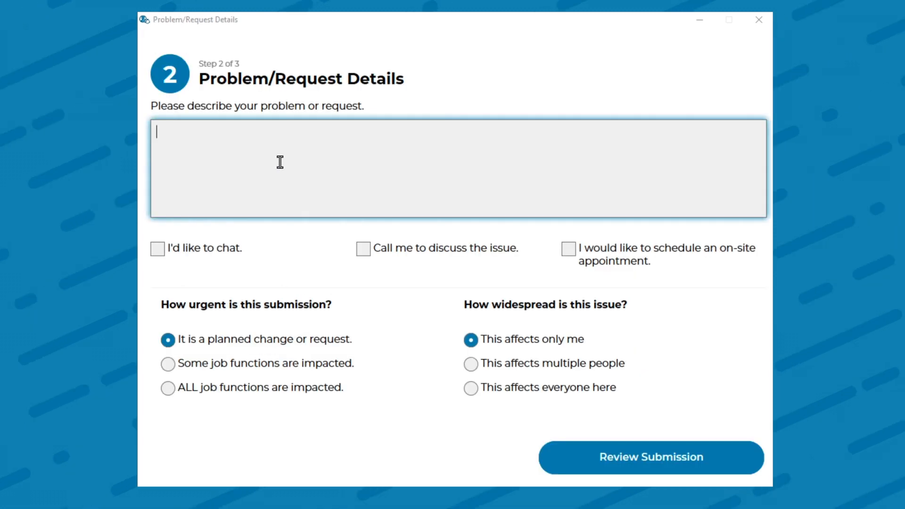
# Submit the forgotten-password request, dismiss the suggestions and close confirmation for ticket 791
pyautogui.write('I need help. I forgot my password.')
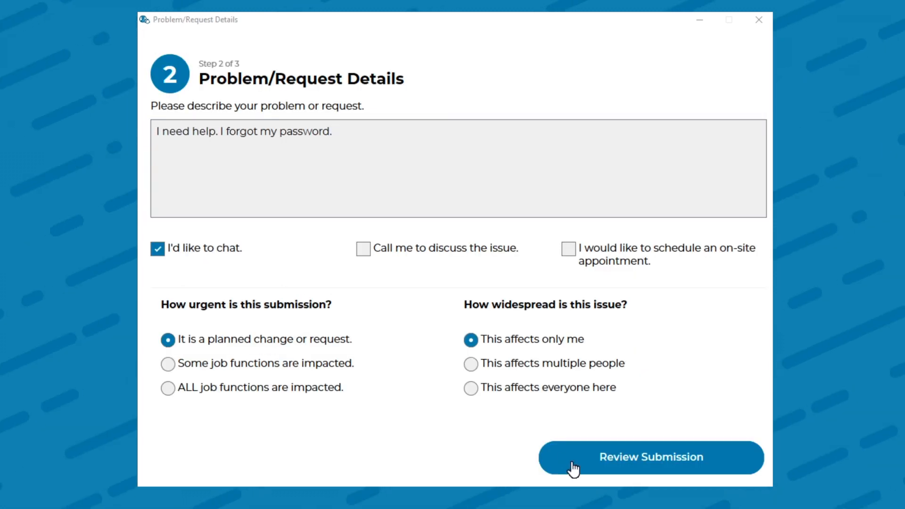
pyautogui.click(651, 457)
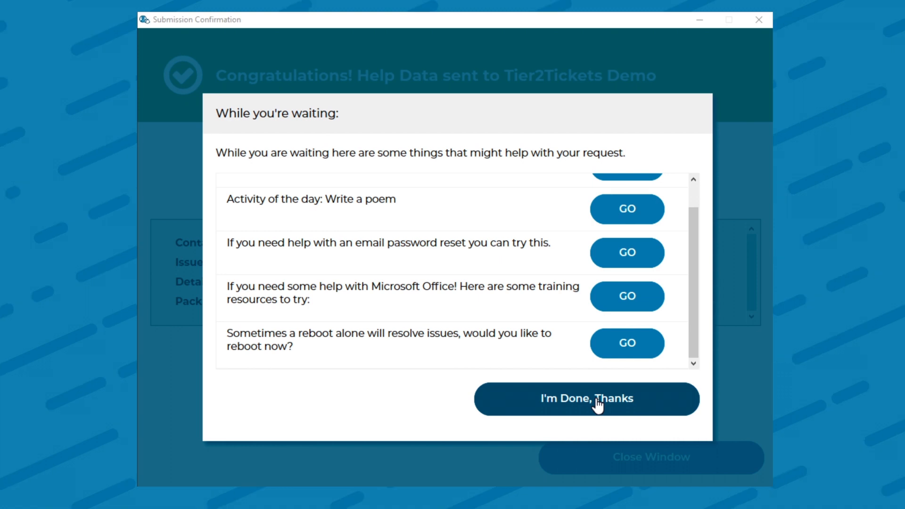
pyautogui.click(587, 399)
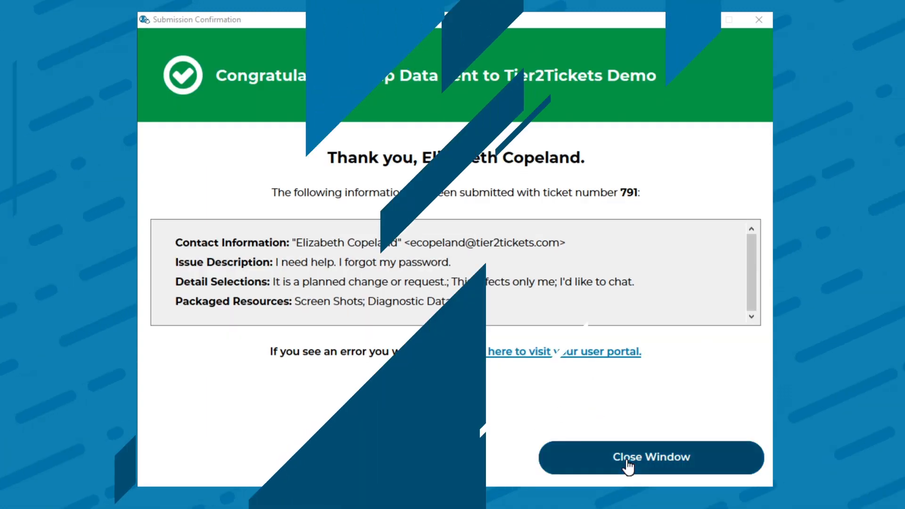
pyautogui.click(650, 458)
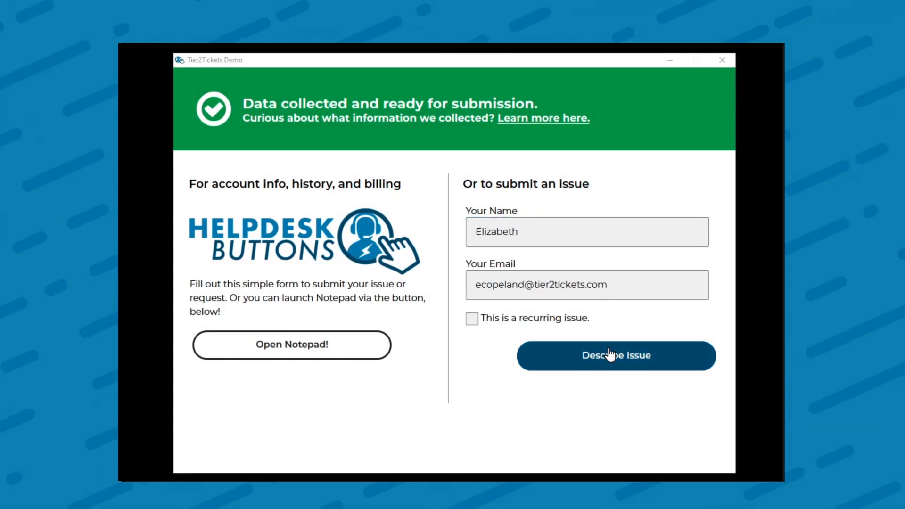
# Re-enter 'I need help. I forgot my password.' with I'd like to chat and send for review
pyautogui.click(615, 356)
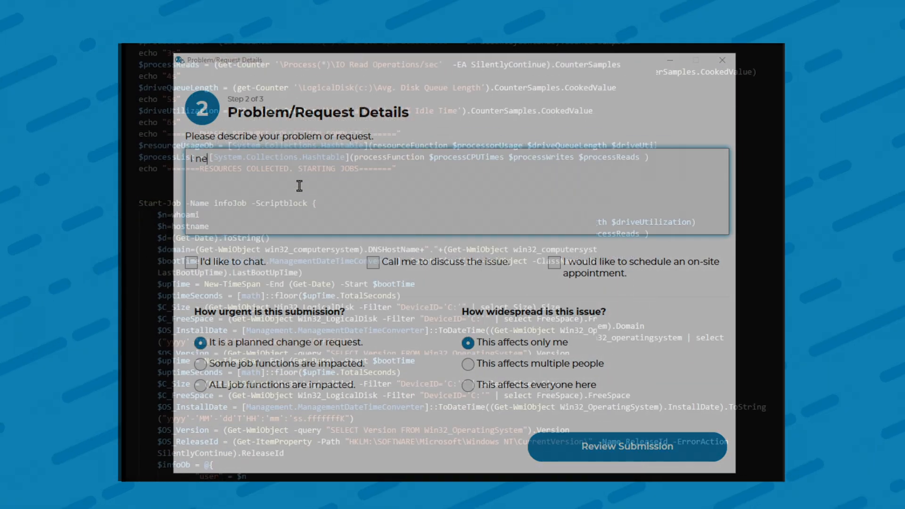
pyautogui.write('I need help. I for')
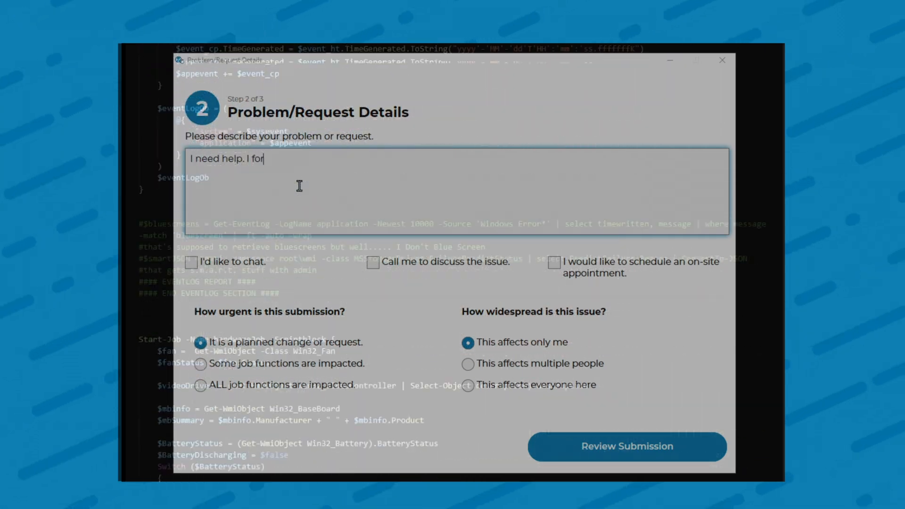
pyautogui.write('got my passw')
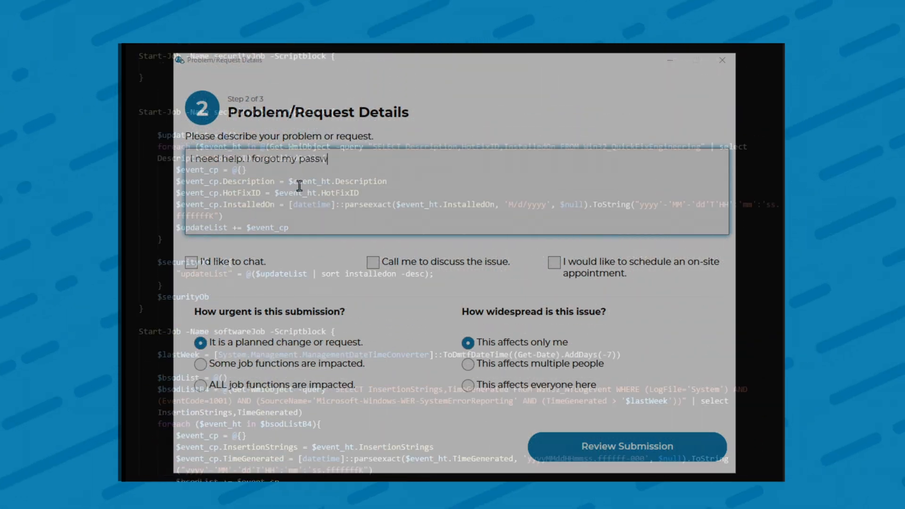
pyautogui.write('ord.')
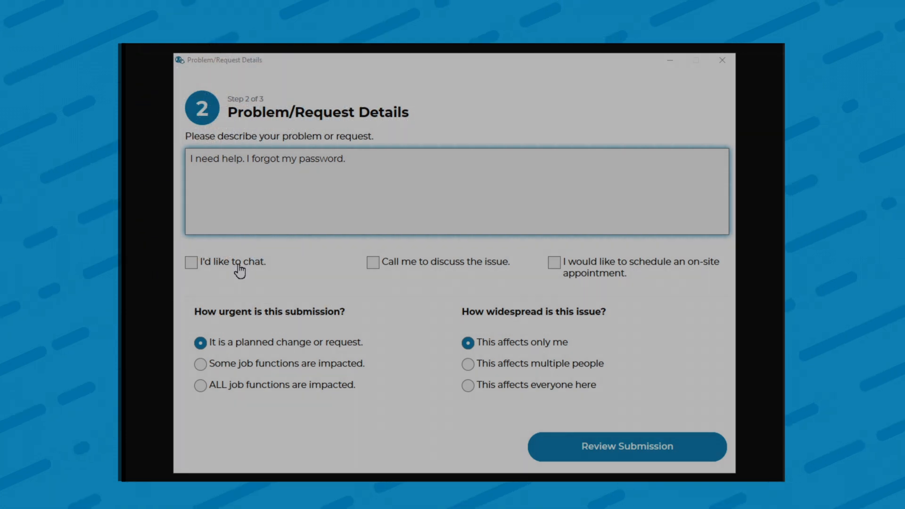
pyautogui.click(191, 262)
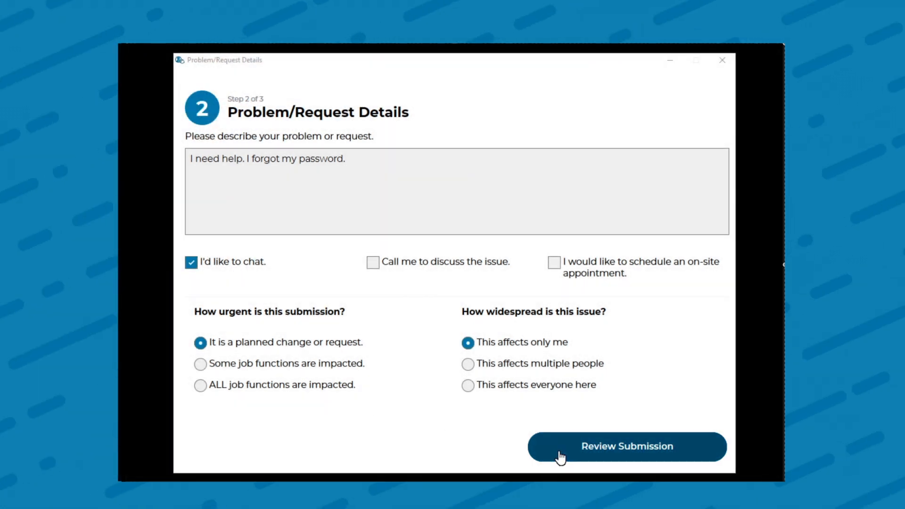
pyautogui.click(627, 447)
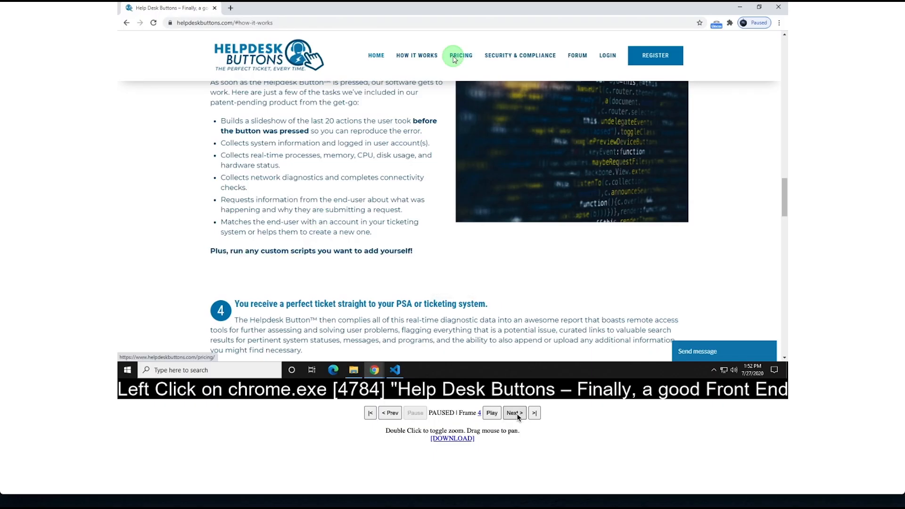
# Advance the captured-action slideshow to frame 12, the Security & Compliance page
pyautogui.click(460, 55)
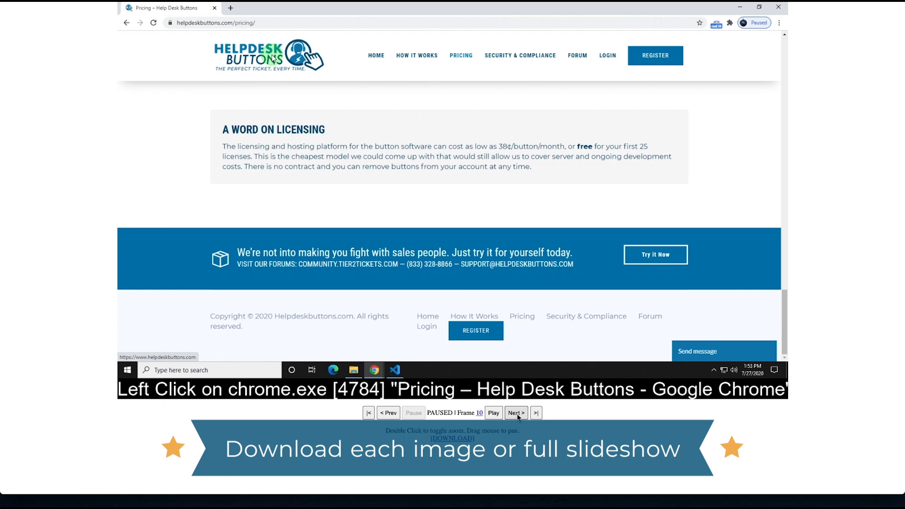
pyautogui.click(520, 55)
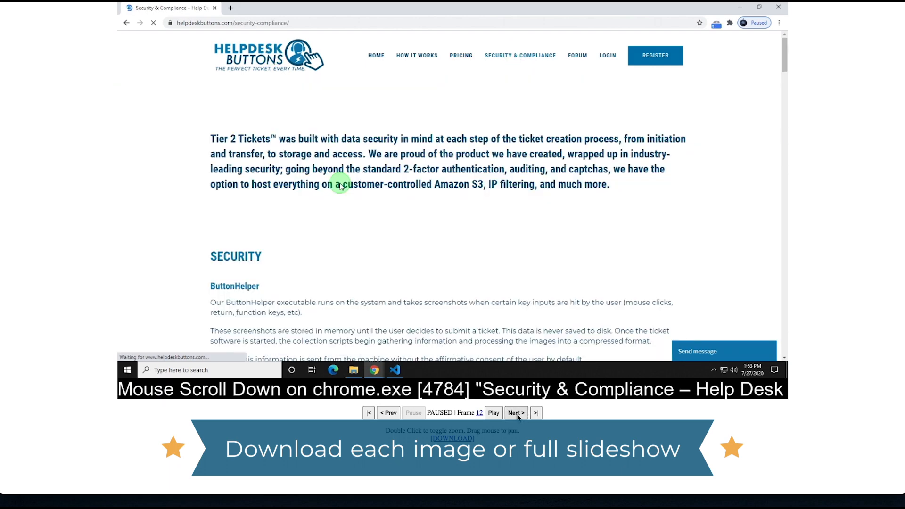
pyautogui.scroll(-3)
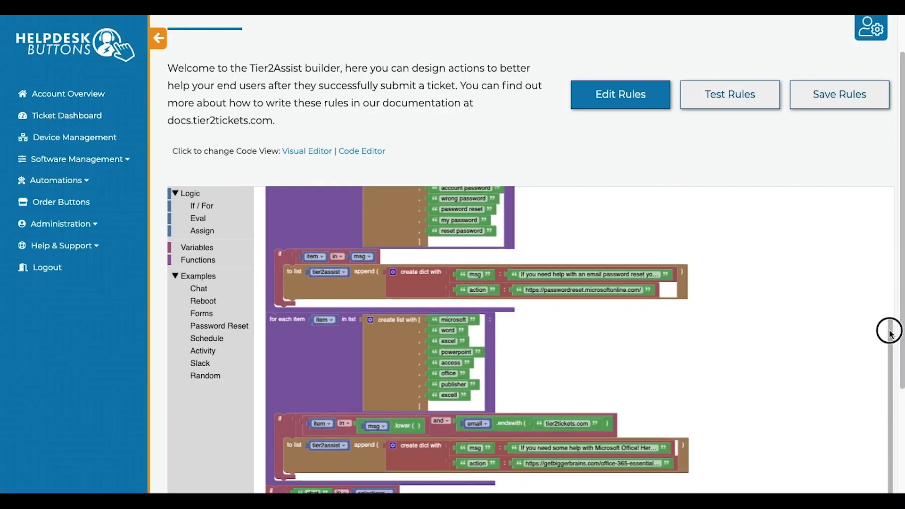
# Review the chat and new-hire rule blocks and open the linked new-employee Google Form
pyautogui.scroll(-3)
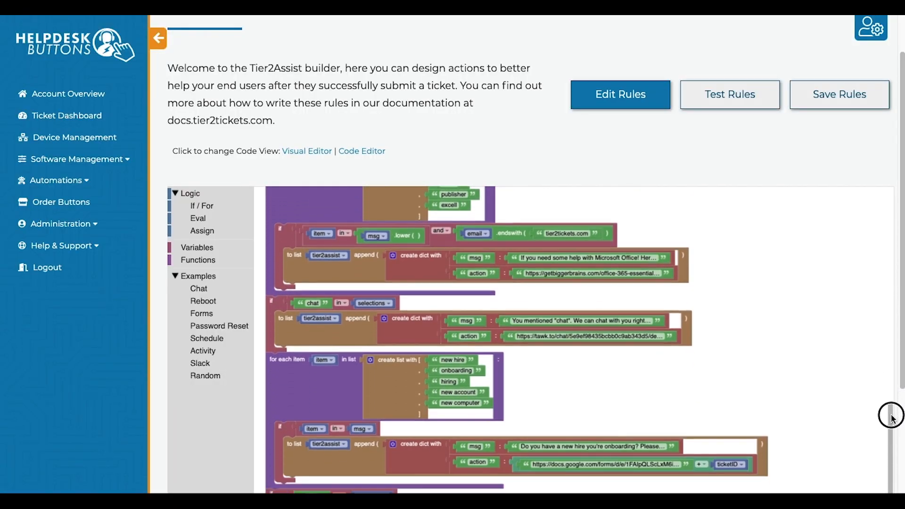
pyautogui.click(207, 339)
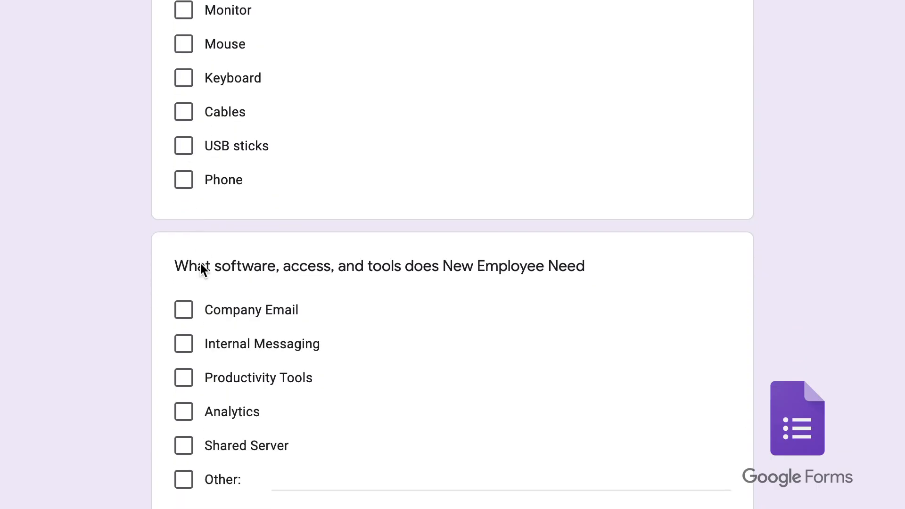
# Scroll the new employee checklist down to the Ticket ID field below the software question
pyautogui.scroll(-3)
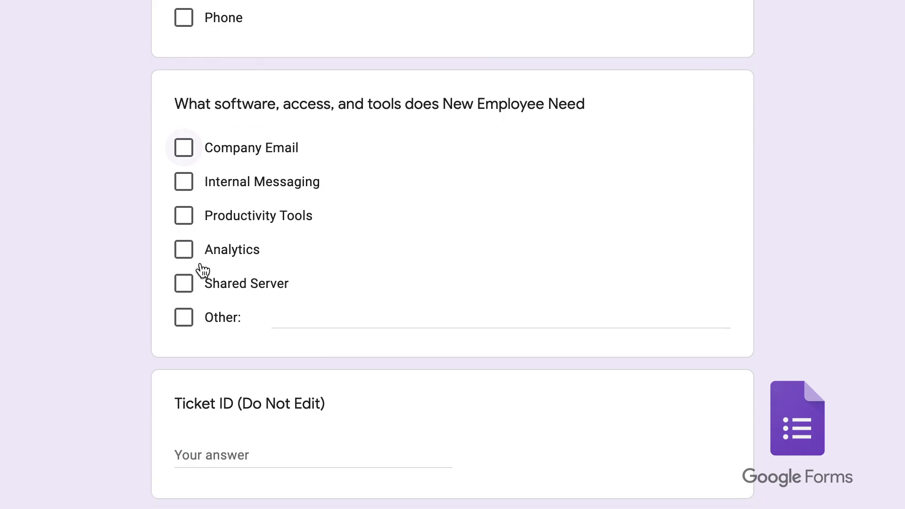